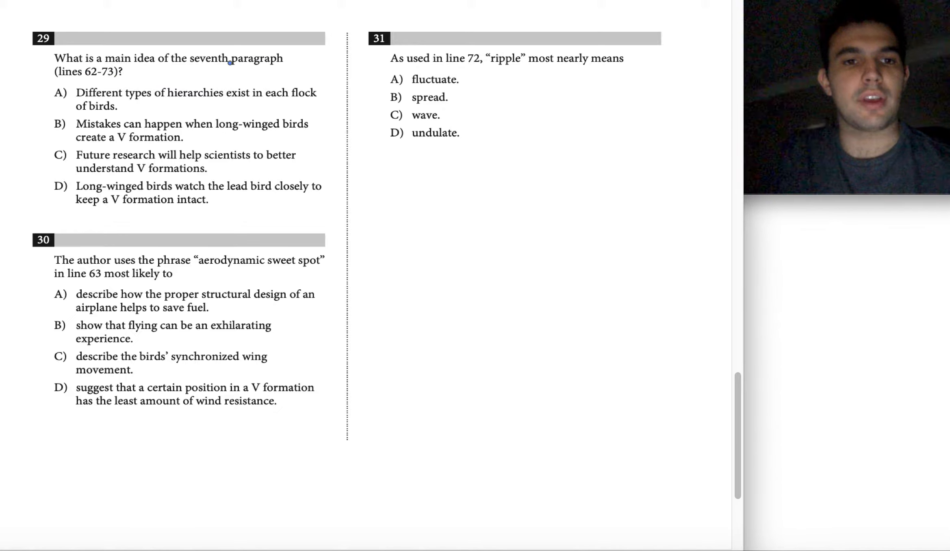
mouse_move(108, 79)
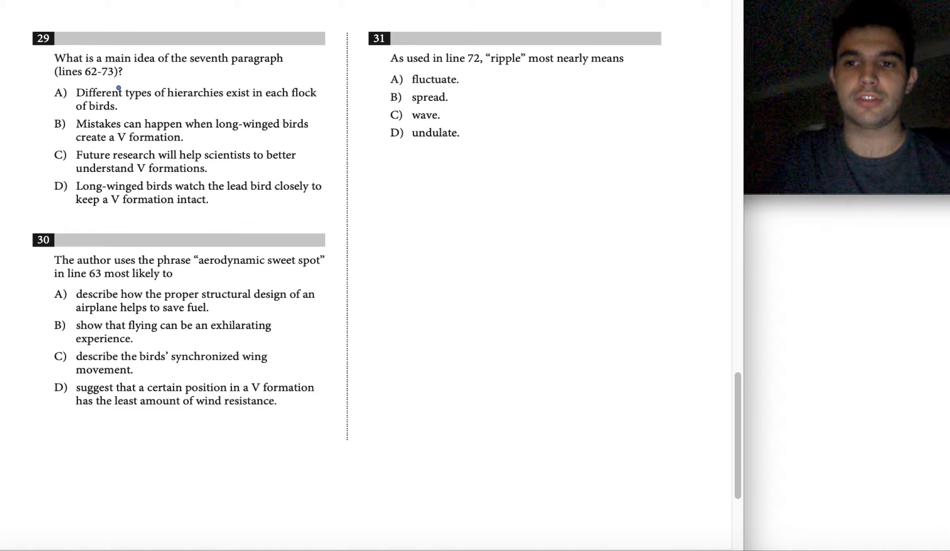
Scroll up past the earlier questions to the annotated bird V-formation passage.
scroll("up", 3)
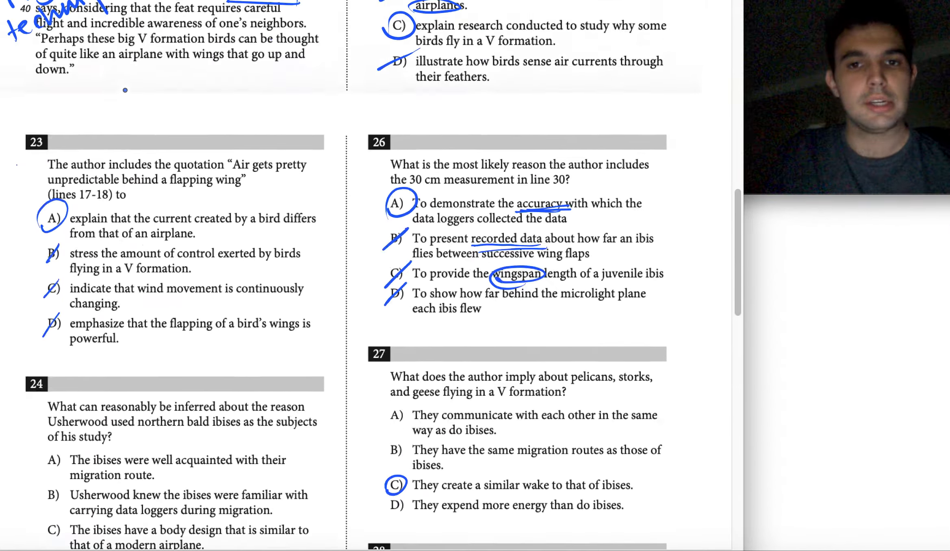
scroll("up", 3)
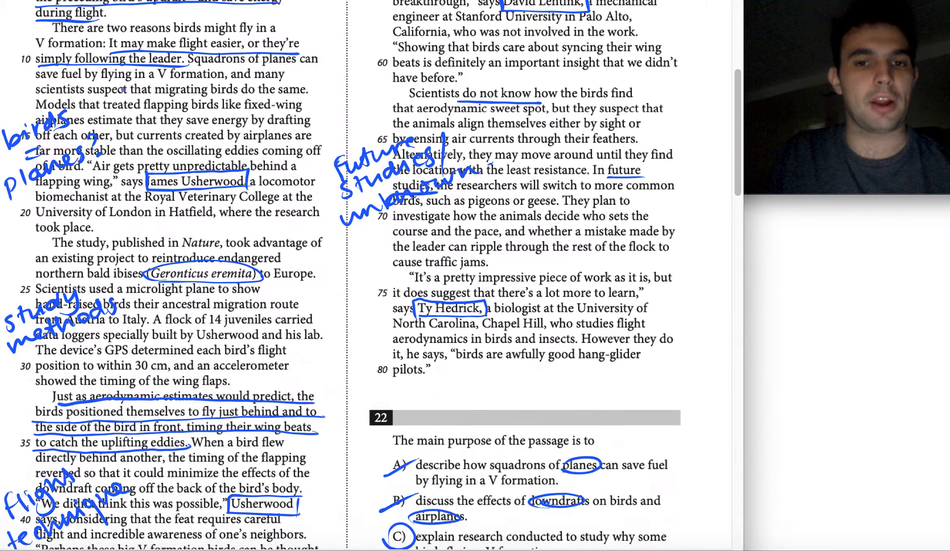
scroll("up", 3)
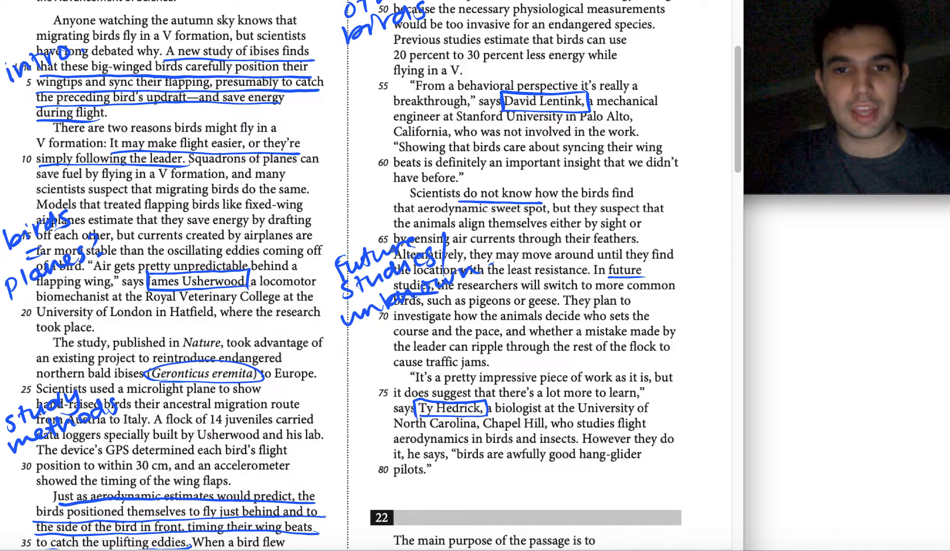
Scroll back to question 29 and its four answer choices.
scroll("down", 3)
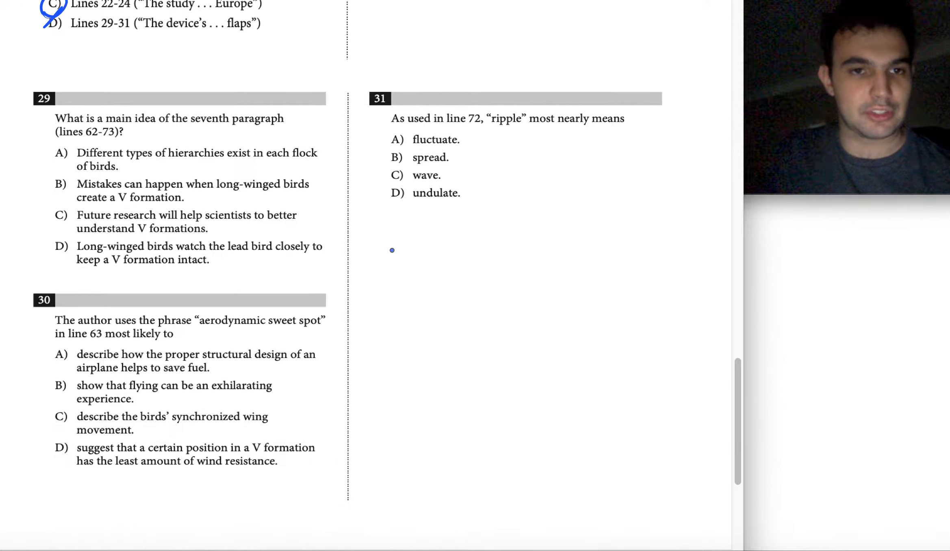
scroll("up", 3)
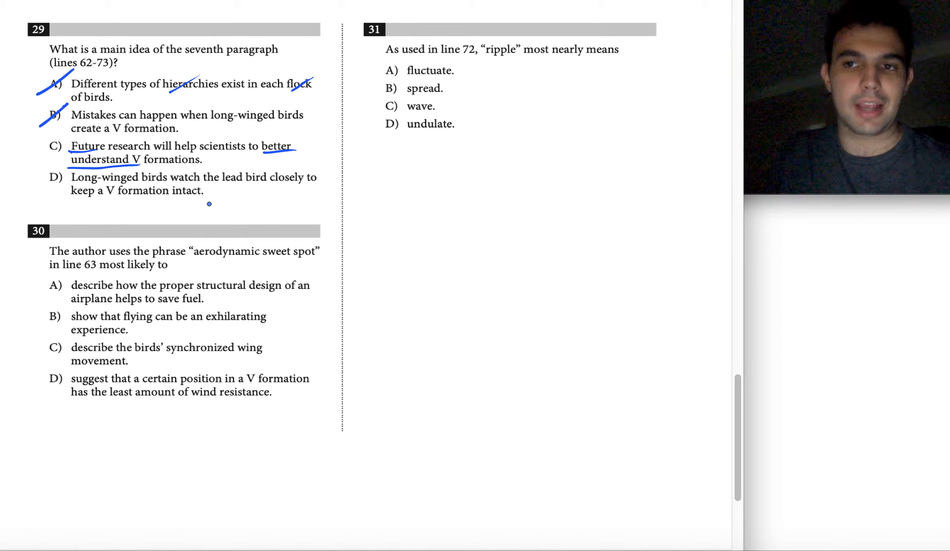
mouse_move(188, 199)
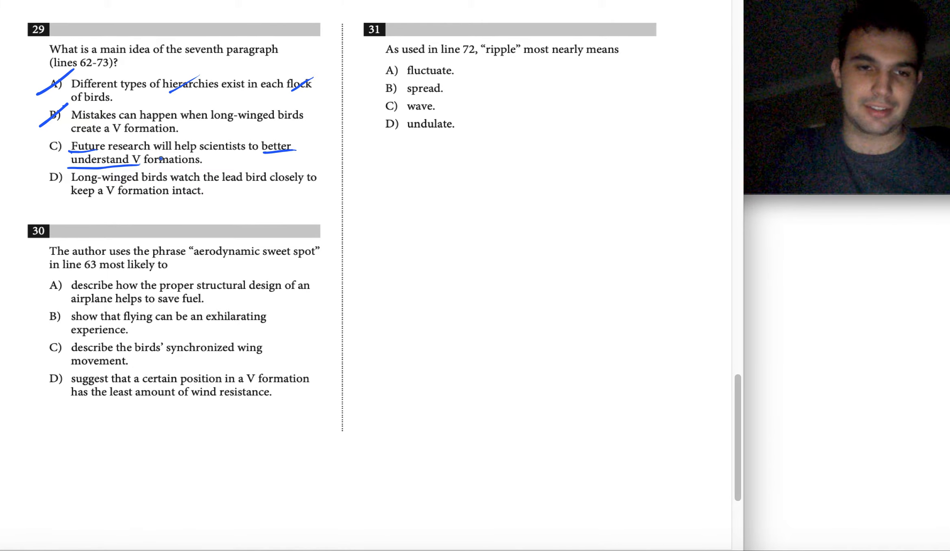
Strike out choice D of question 29 with the pen.
left_click(52, 178)
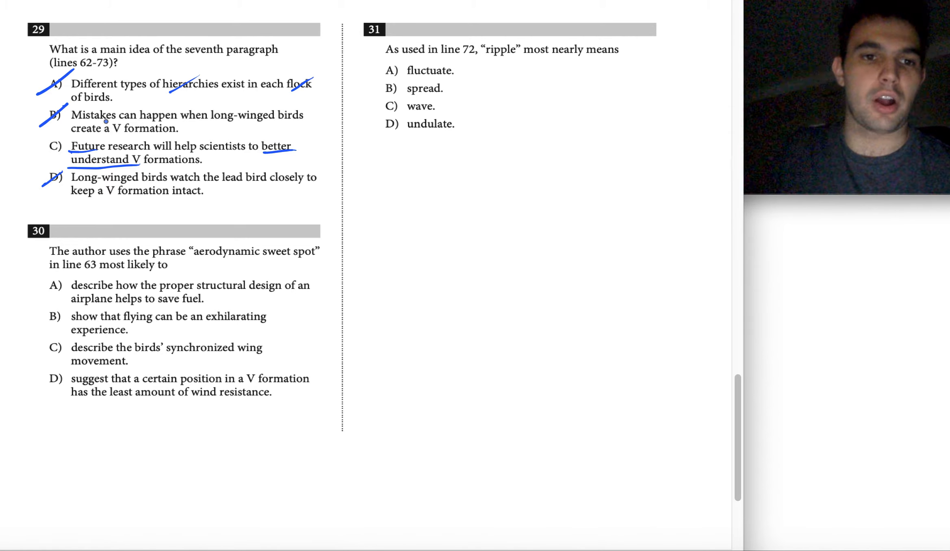